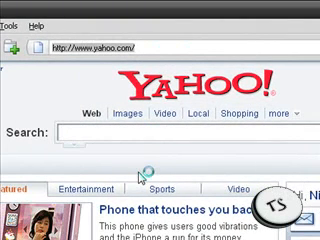
Search Yahoo for "free YouTube to MP3 converter" and reach the DVDVideoSoft page.
type("free")
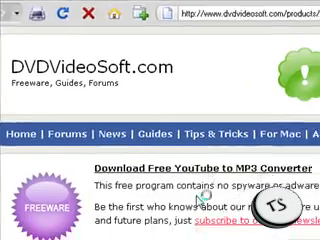
Scroll through the product description down to the Free YouTube to MP3 Converter download link.
scroll("down", 3)
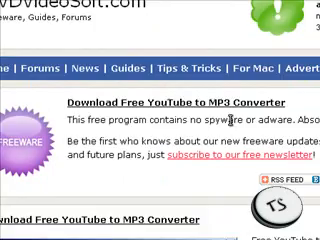
scroll("down", 3)
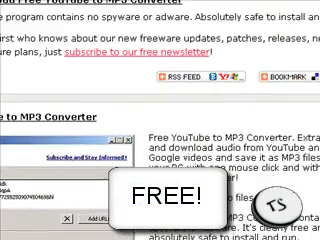
scroll("down", 3)
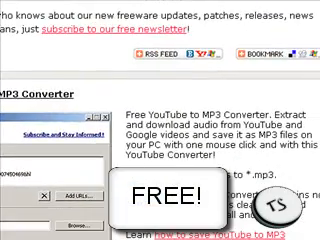
scroll("down", 3)
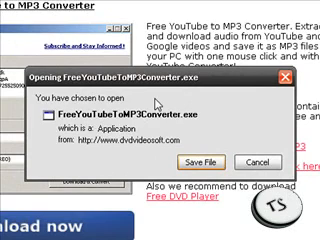
mouse_move(152, 104)
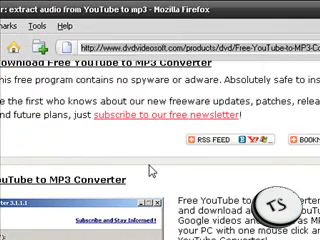
Go to youtube.com and search for Fort Minor's "Remember The Name" videos.
type("youtube.com/")
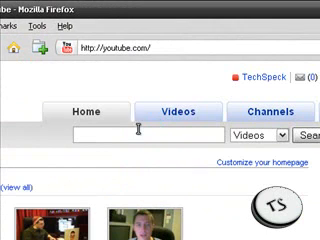
type("r")
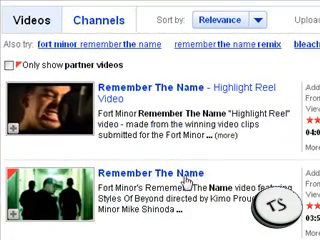
scroll("down", 3)
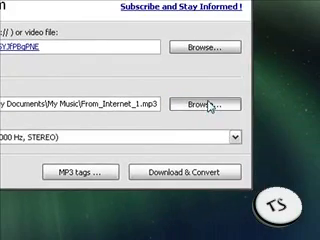
Browse for the MP3 output location and name the file "remember".
left_click(220, 100)
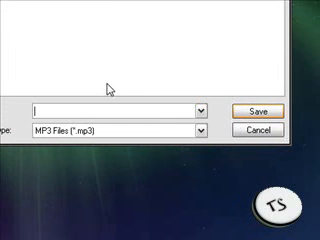
type("remember")
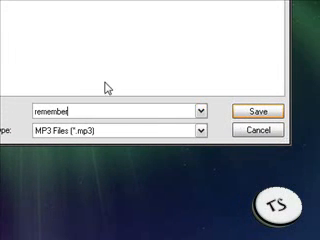